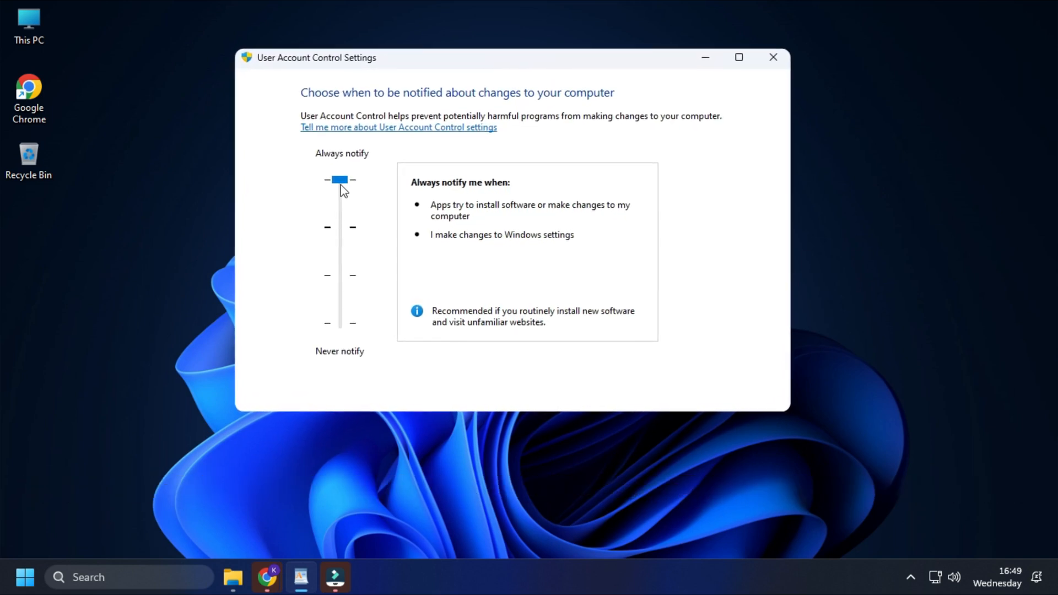
Step: Lower the UAC notification level from Always notify to Never notify (not recommended), unconfirmed
drag(341, 182, 341, 324)
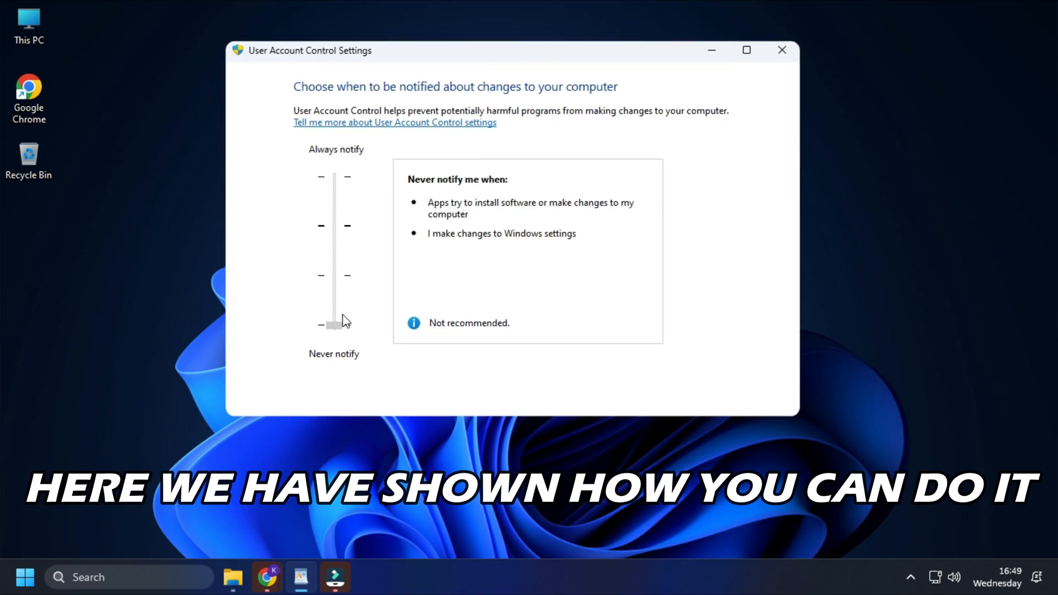